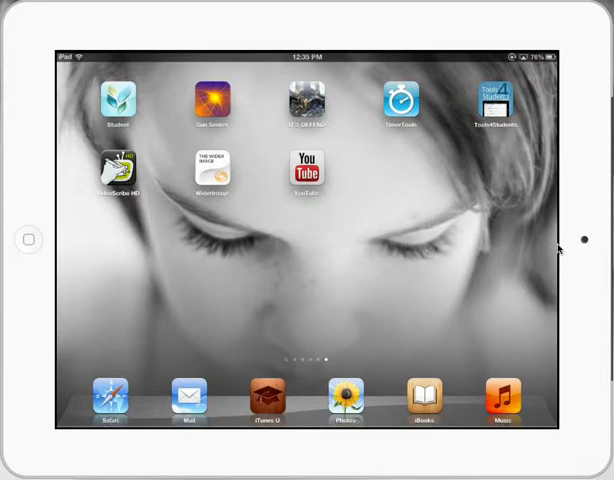
Launch Photos, glance at Places, and return to the albums list (Camera Roll, Tellagami, Camp).
left_click(350, 402)
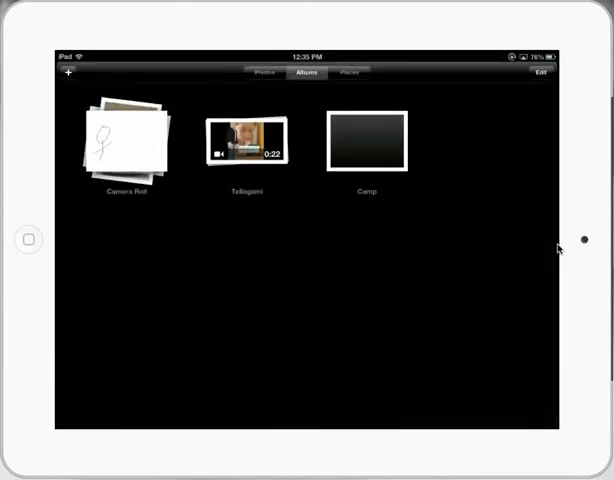
left_click(350, 73)
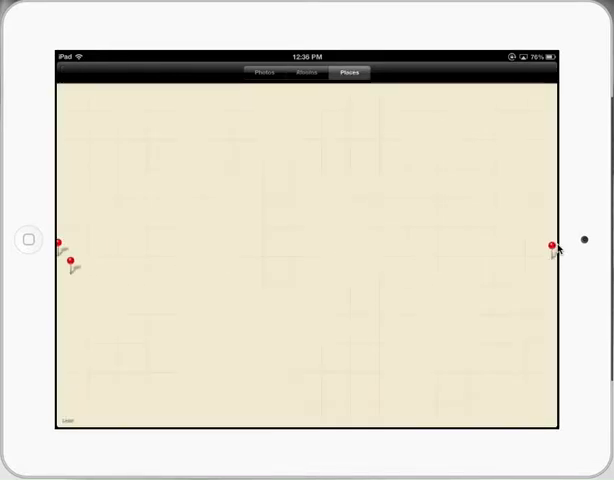
left_click(307, 72)
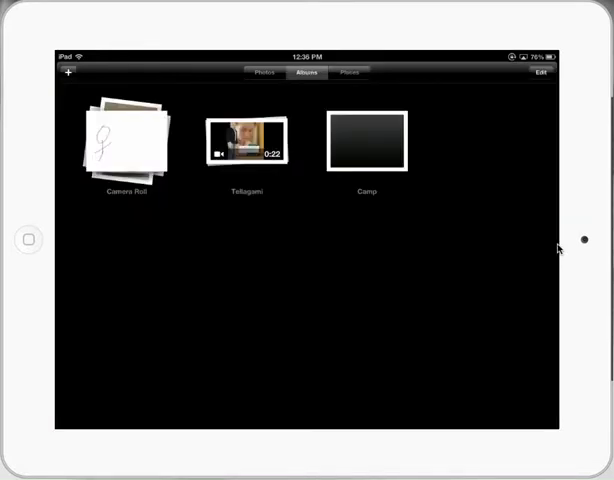
Create an album named 'Flowers' and add four flower photos to it.
left_click(67, 74)
type("Flowe")
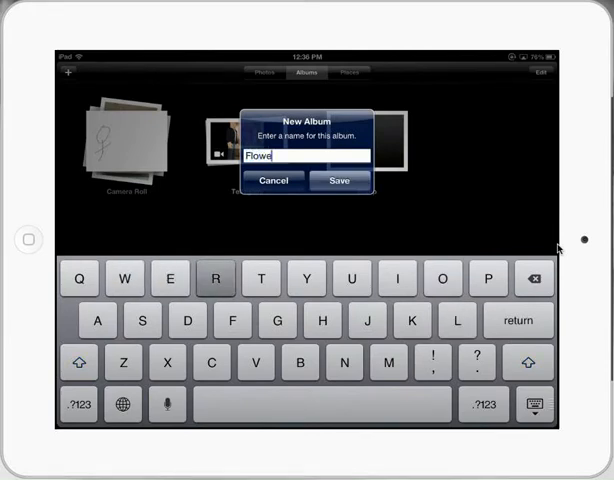
left_click(340, 181)
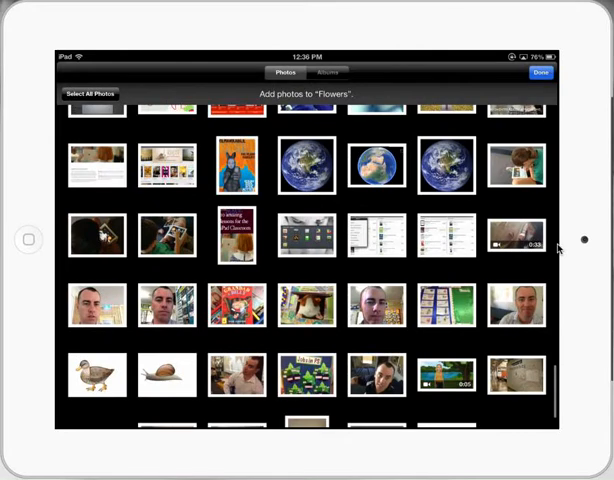
scroll("down", 3)
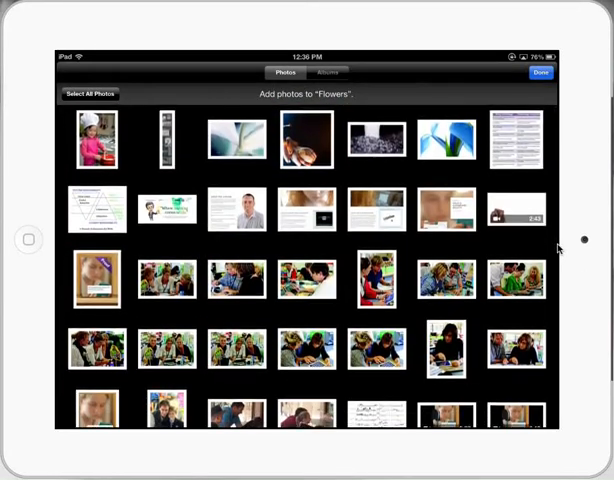
left_click(305, 140)
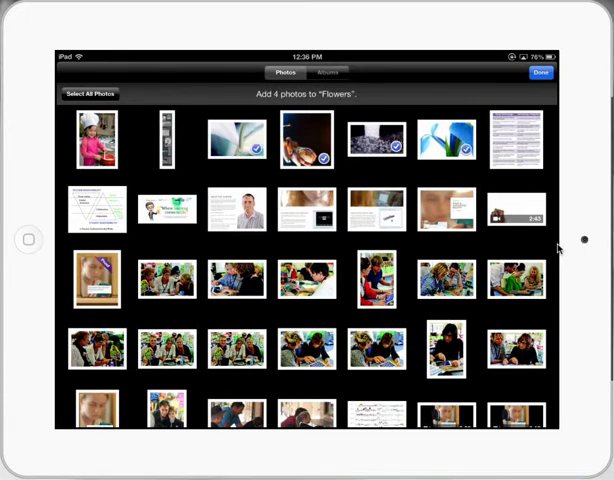
left_click(541, 73)
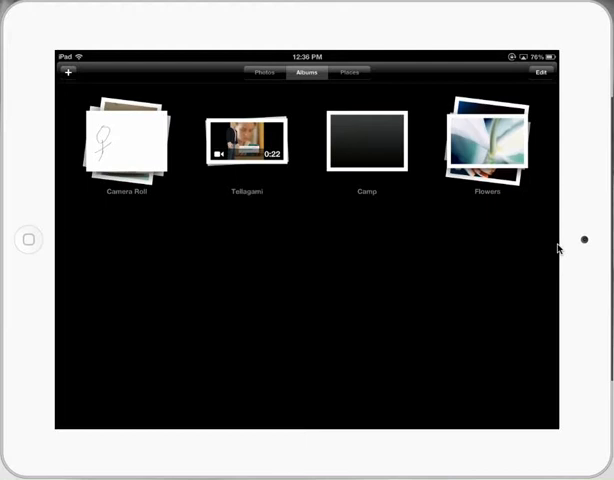
Open the Flowers album's slideshow options with the Dissolve transition selected.
left_click(487, 145)
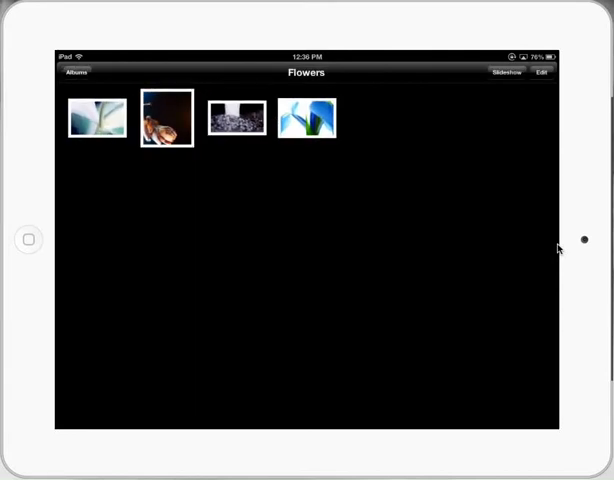
left_click(507, 72)
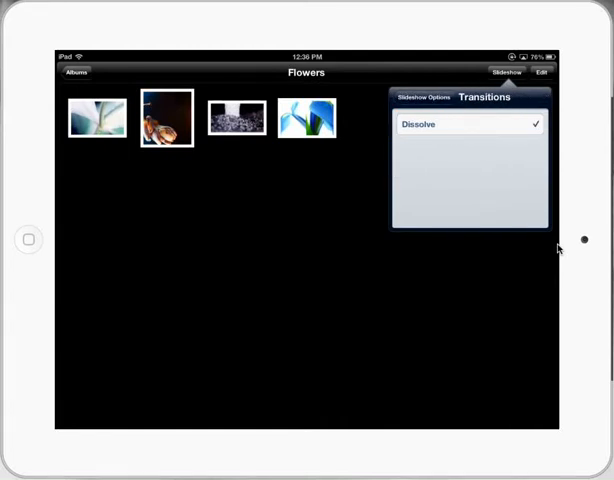
Browse the Songs list for the Flowers slideshow's music.
left_click(418, 97)
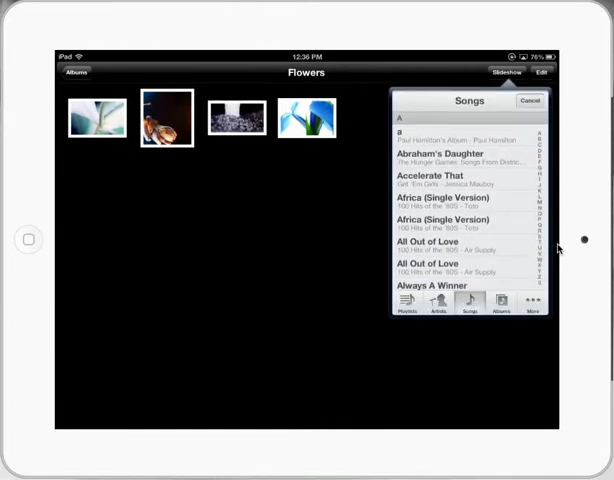
scroll("down", 3)
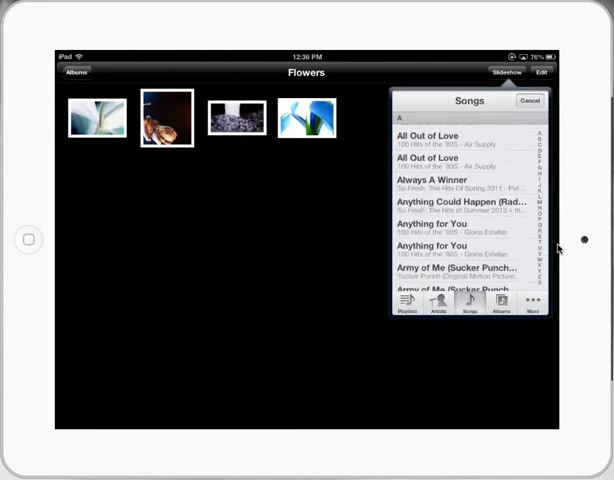
scroll("down", 3)
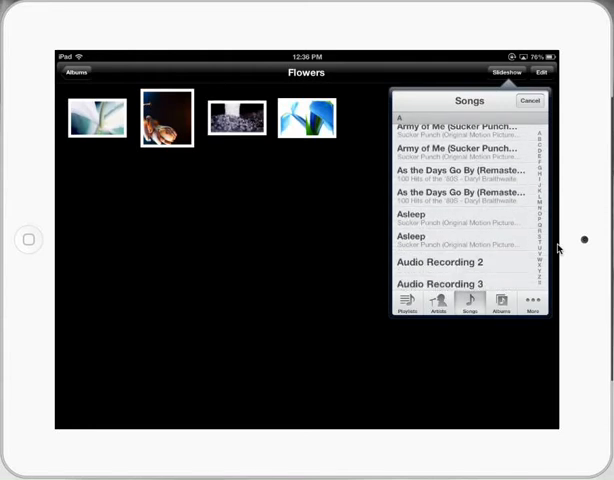
scroll("up", 3)
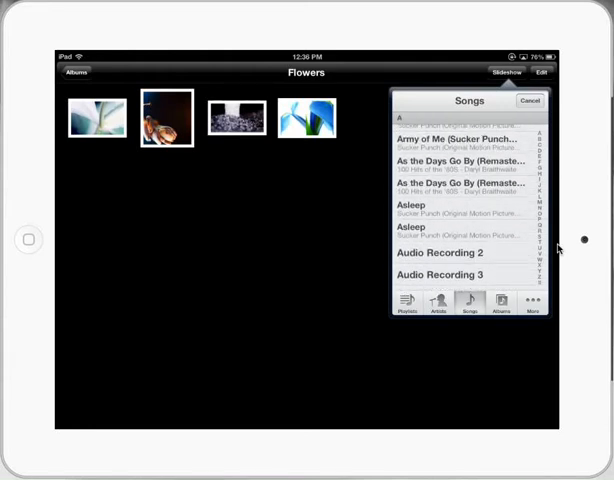